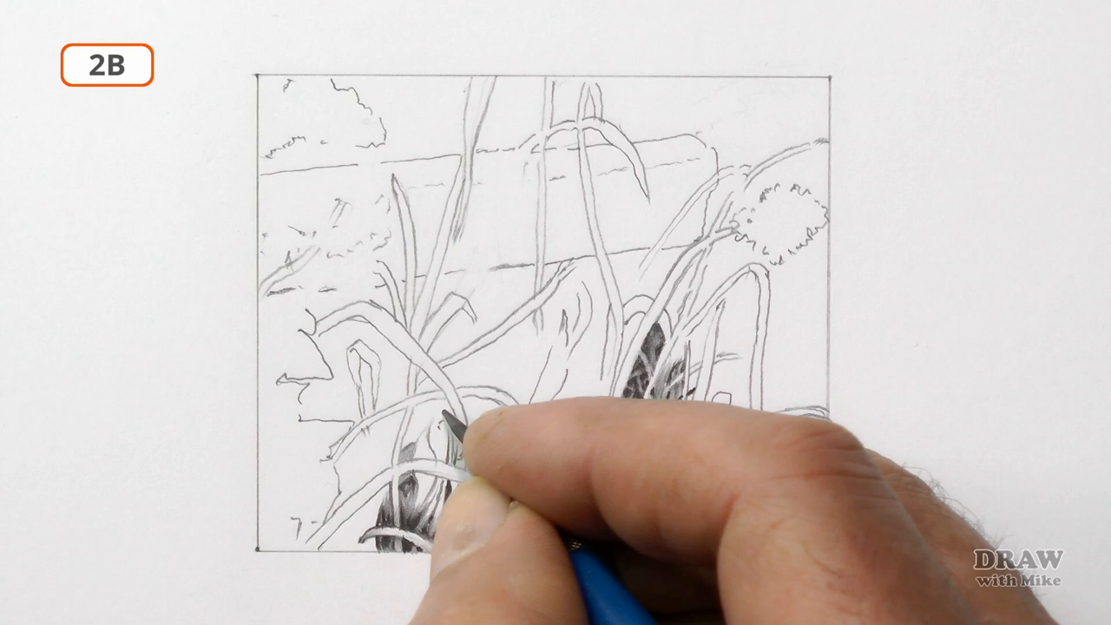
{"action": "mouse_move", "coordinate": [469, 434]}
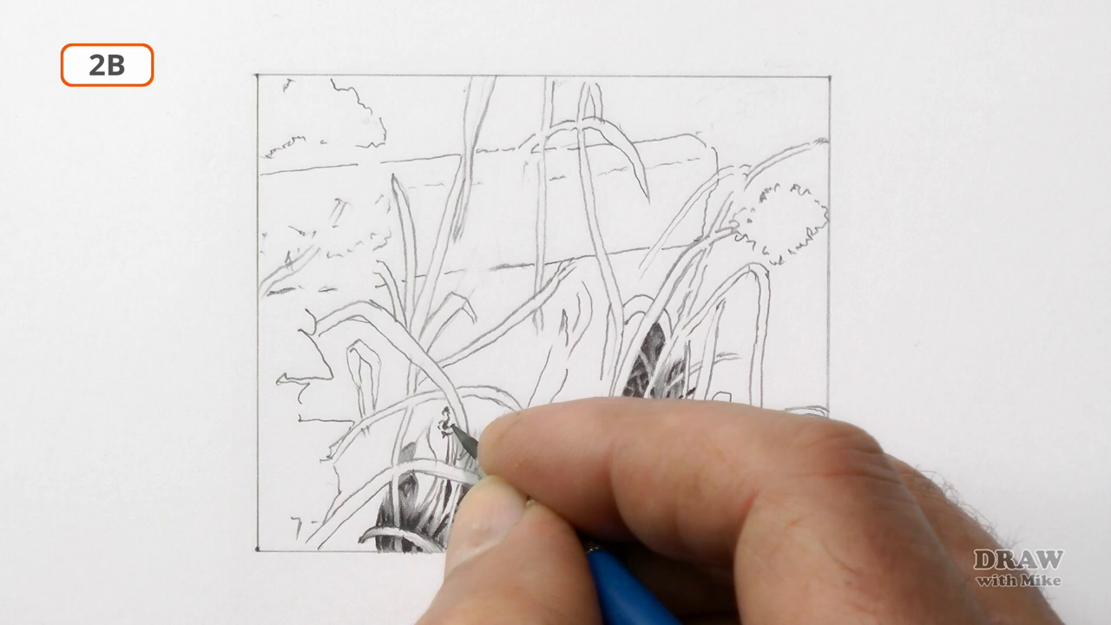